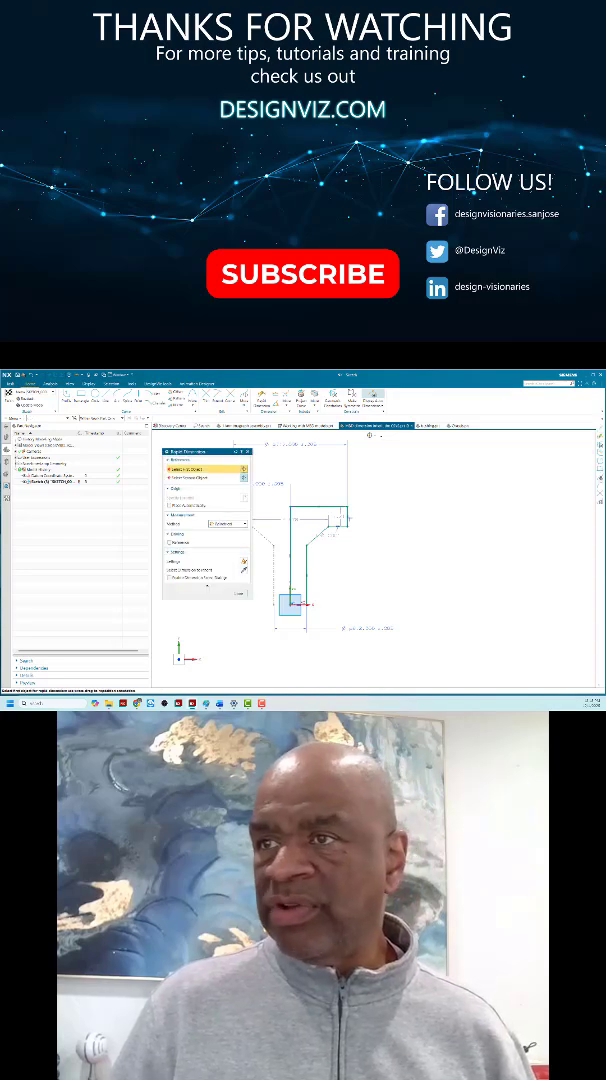
Step: Show the Measurement Method choices in the Rapid Dimension dialog
{"action": "left_click", "coordinate": [230, 522]}
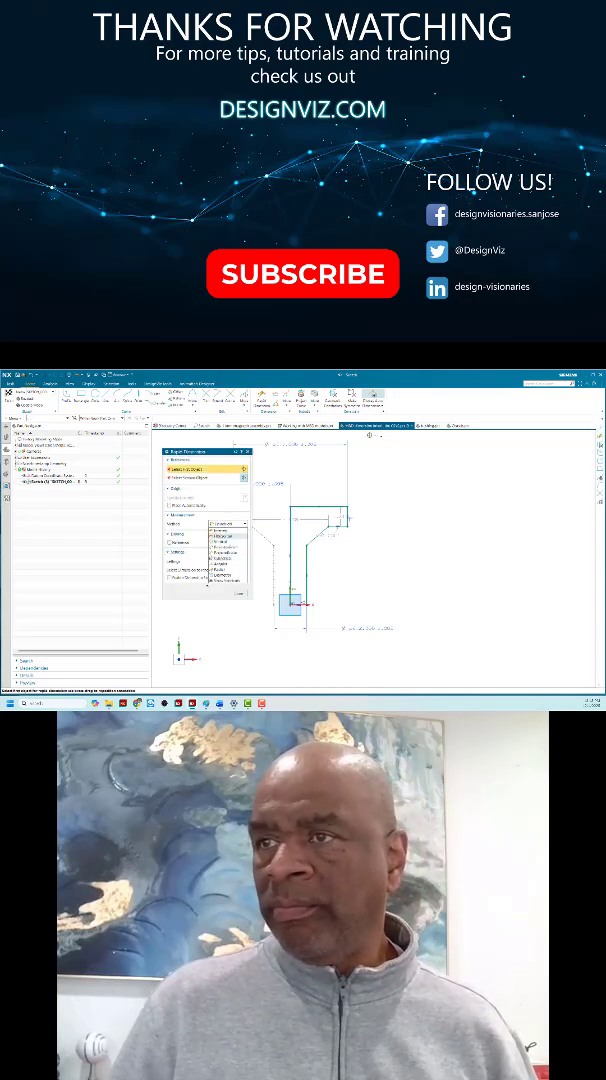